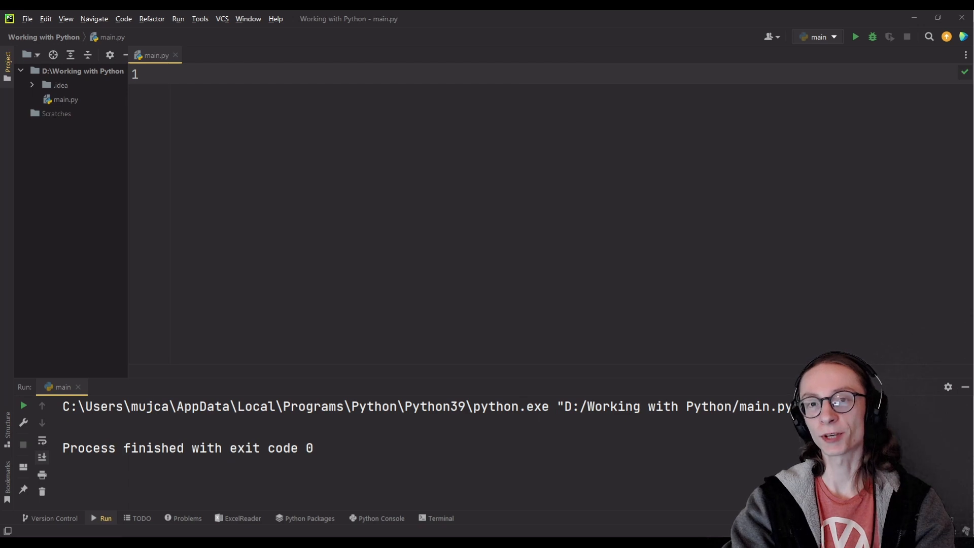
mouse_move(722, 274)
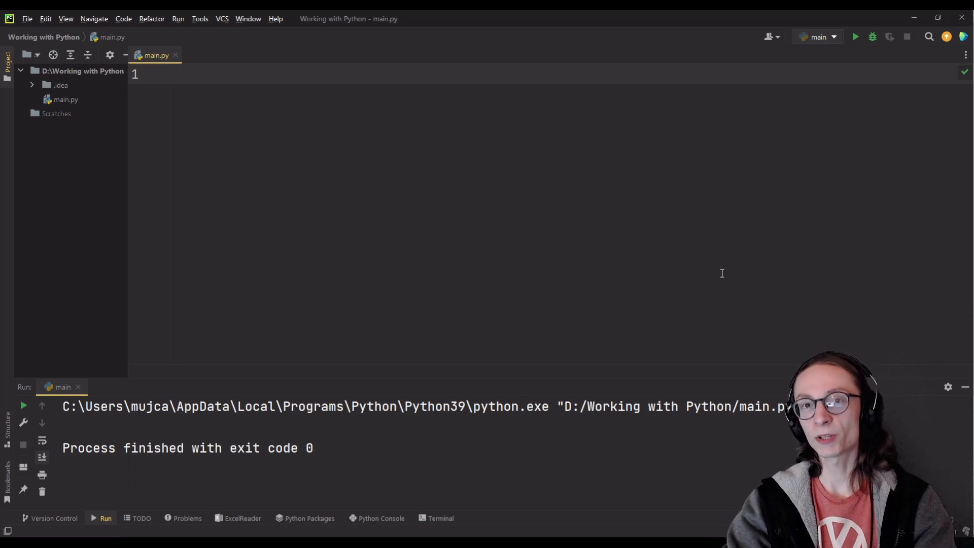
Add the ridiculous_words list, an 'e'-checking loop into words_without_e, and a print to main.py.
left_click(176, 75)
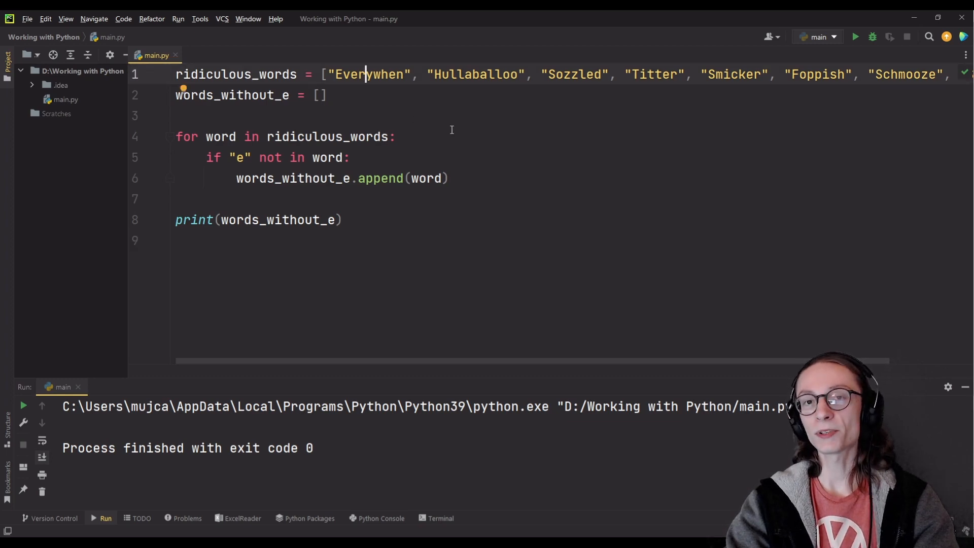
Walk through the loop code, then run main.py to print ['Hullaballoo', 'Foppish'].
left_click(329, 95)
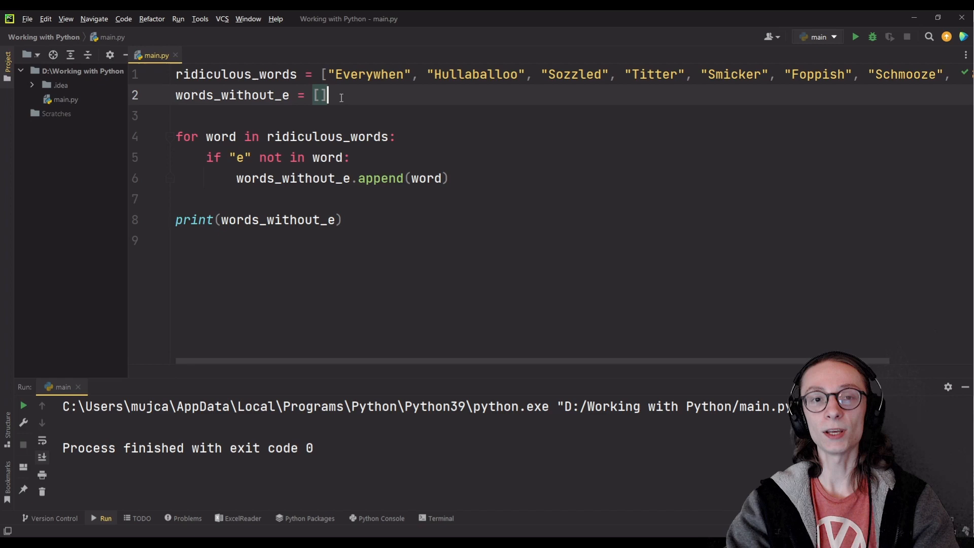
mouse_move(367, 104)
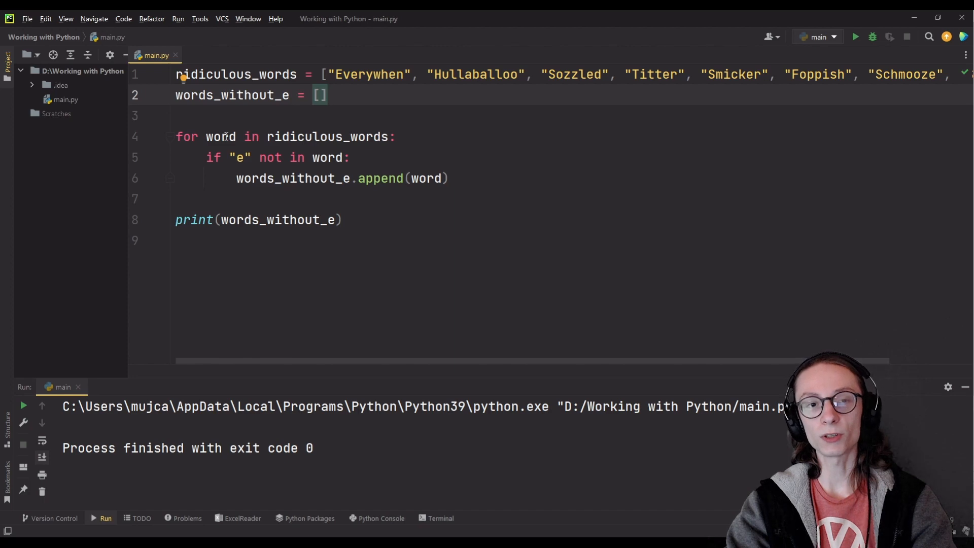
left_click(221, 137)
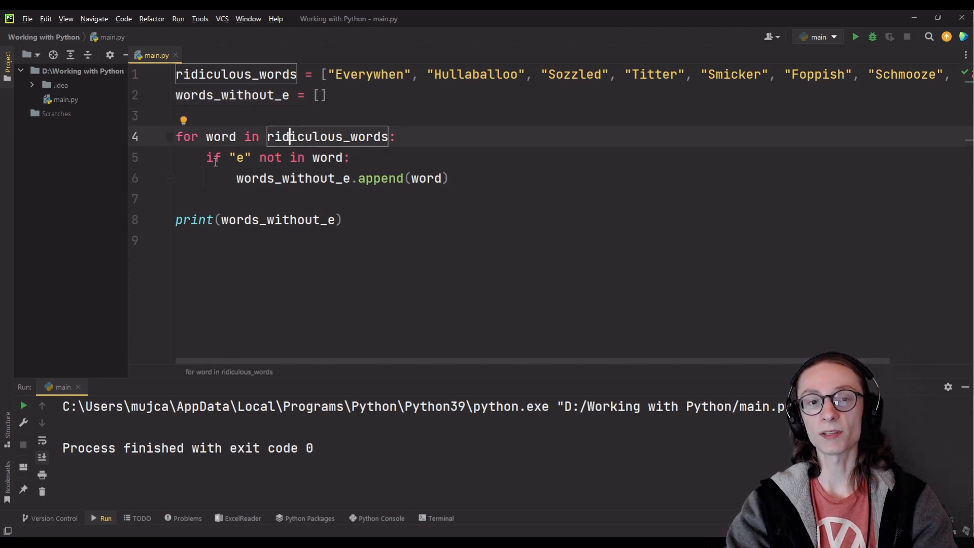
left_click(381, 178)
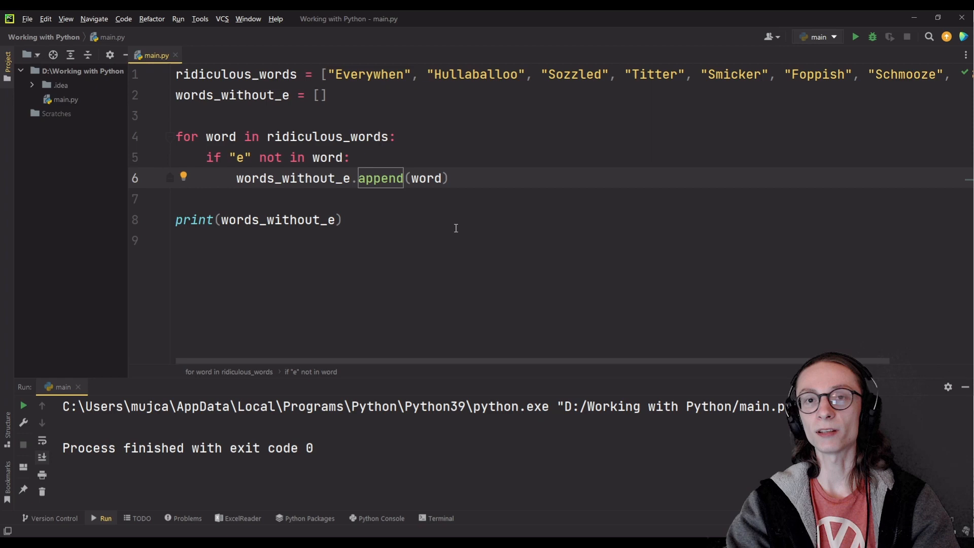
mouse_move(856, 36)
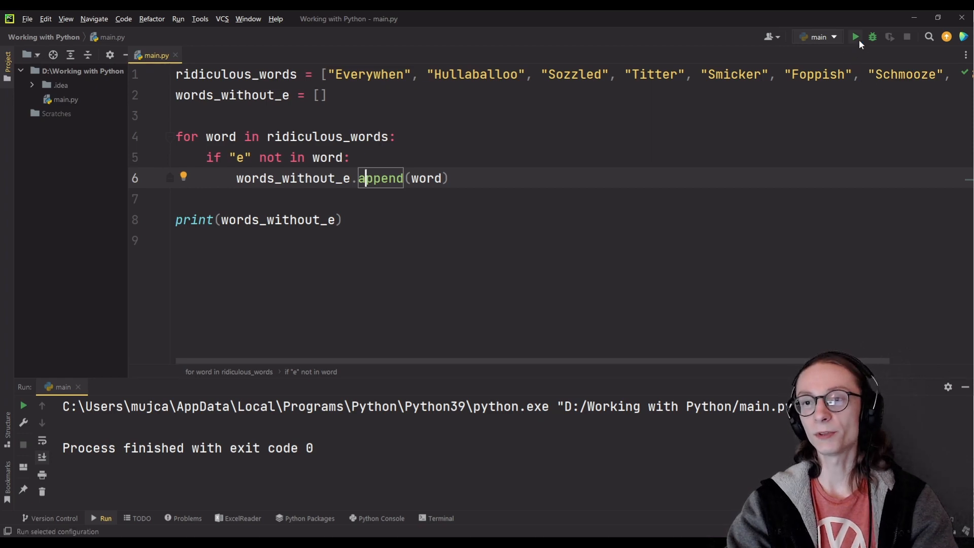
left_click(855, 37)
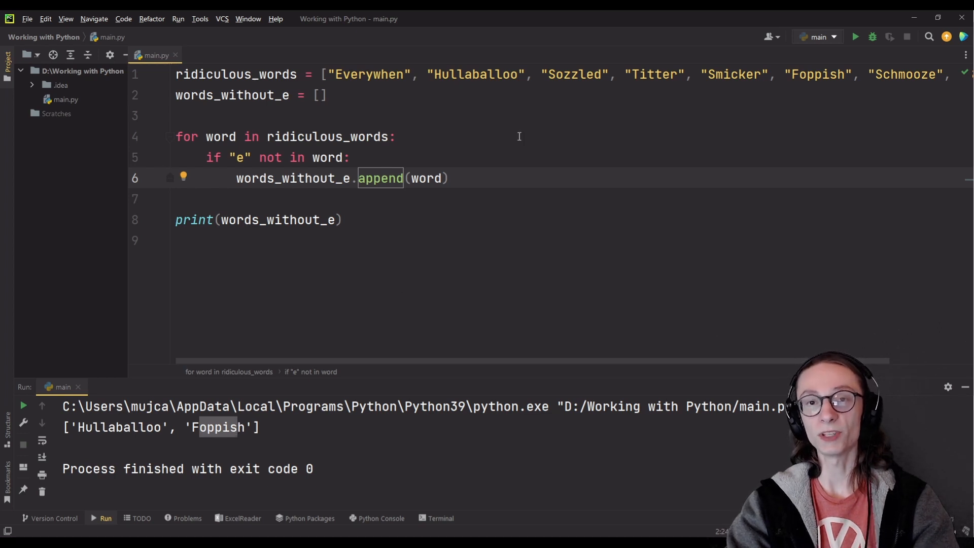
left_click(496, 198)
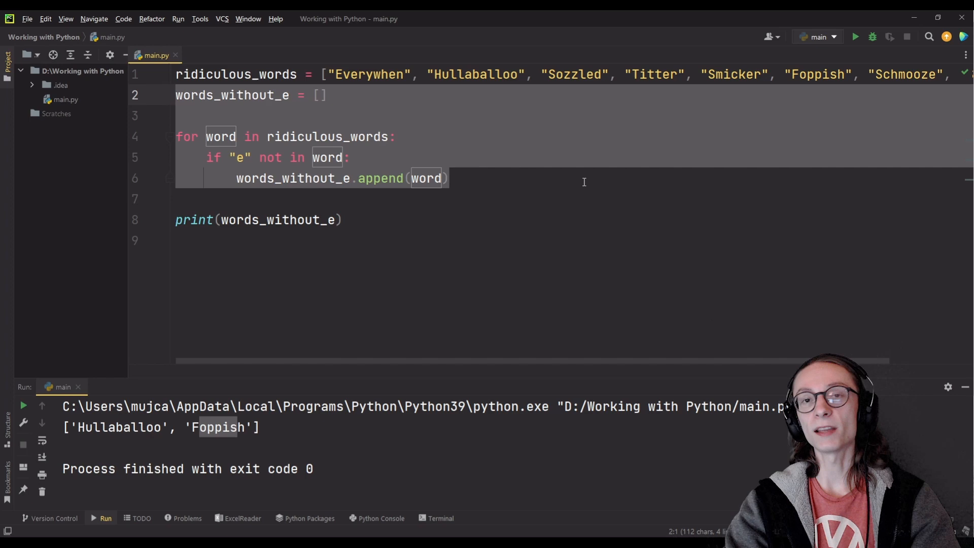
mouse_move(596, 191)
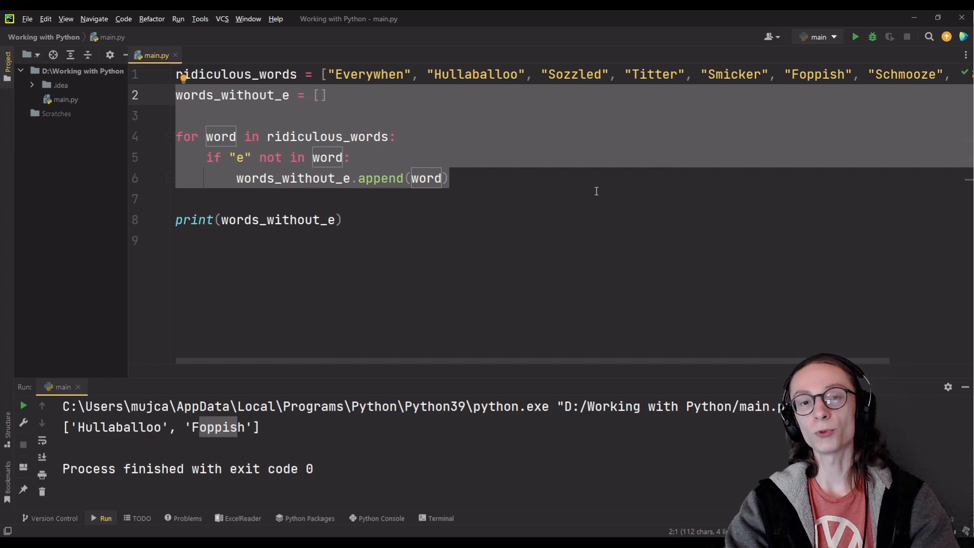
Replace the loop with [word for word in ridiculous_words if "e" not in word].
left_click(481, 179)
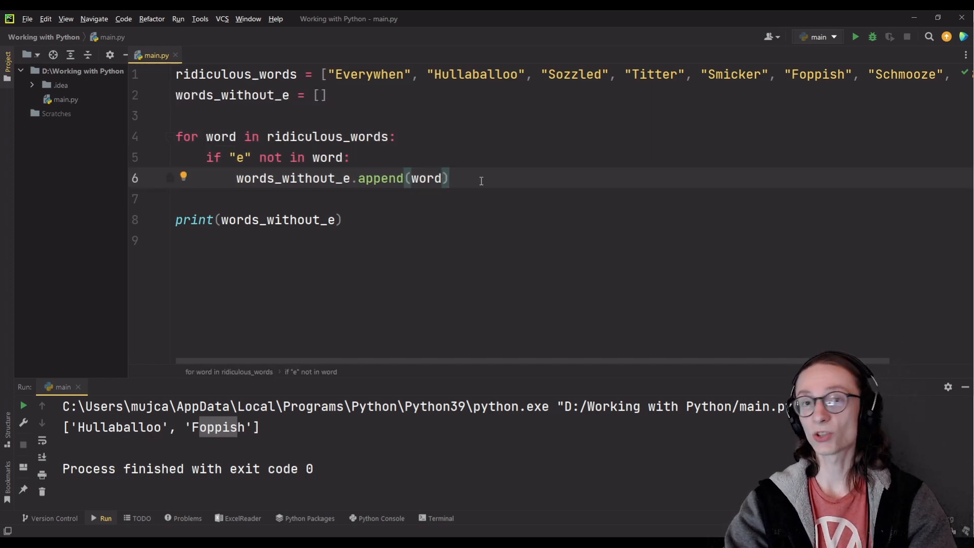
left_click(186, 137)
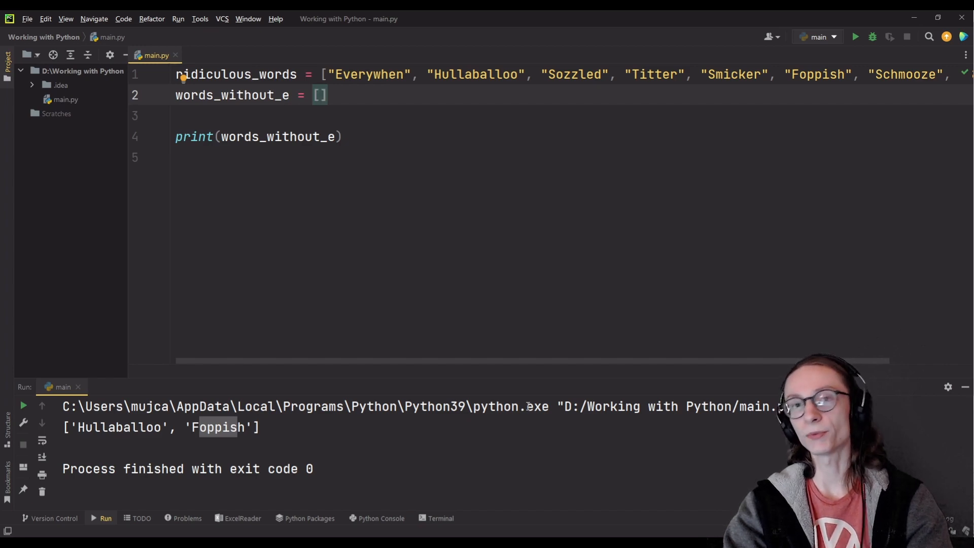
type("word for word in ridiculous_words if \"e\" not i")
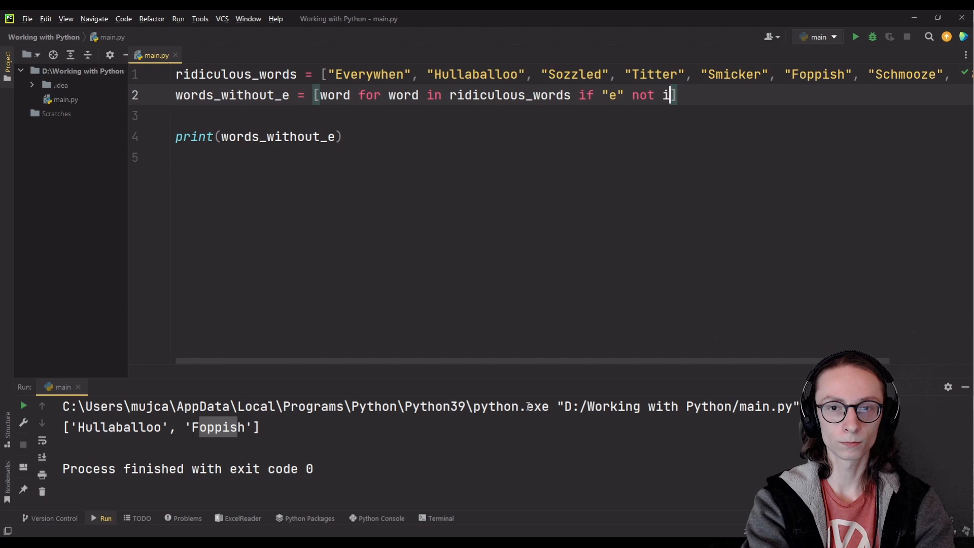
type("n word]")
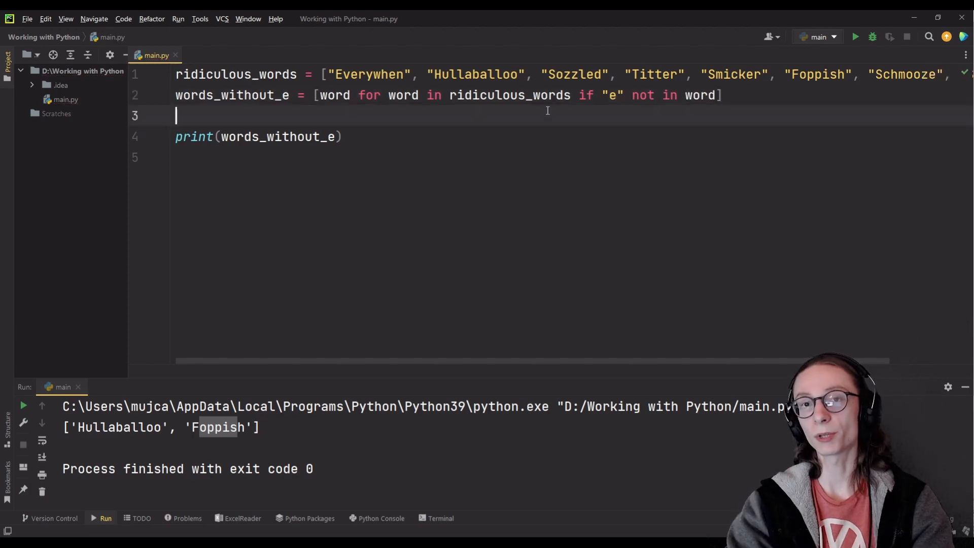
mouse_move(856, 37)
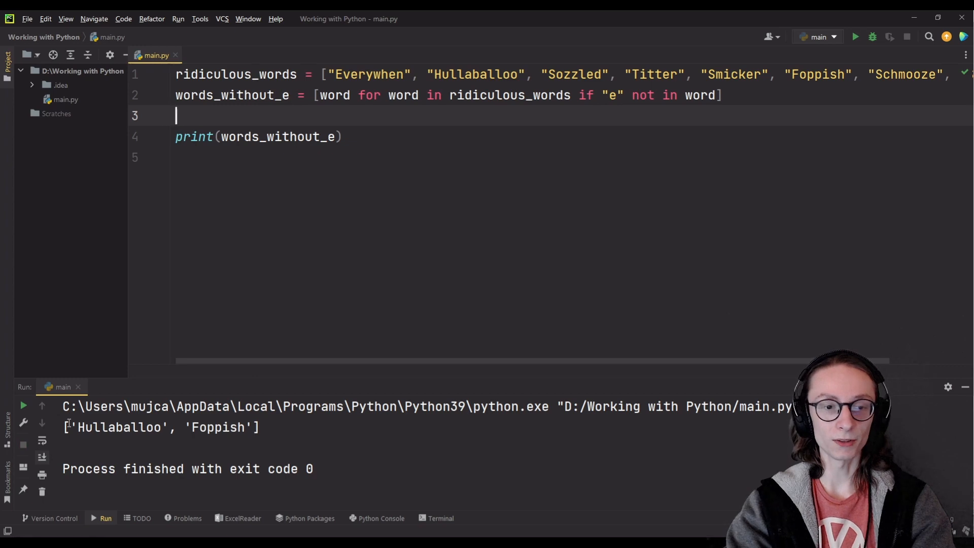
mouse_move(377, 115)
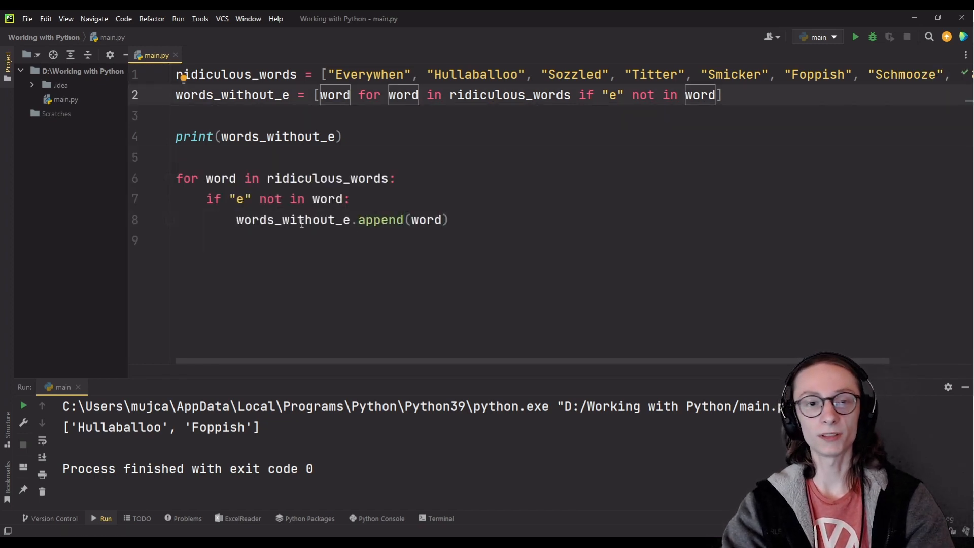
left_click(292, 220)
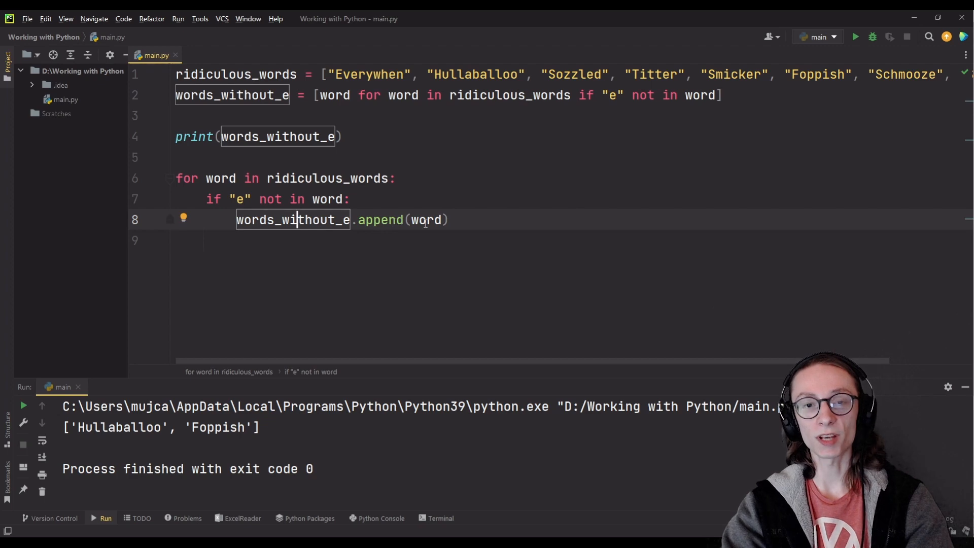
left_click(427, 219)
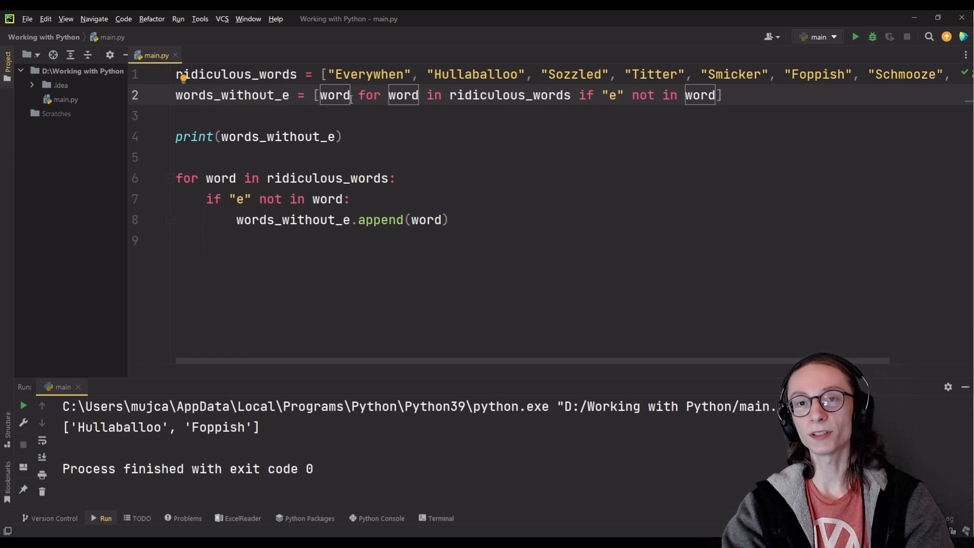
mouse_move(387, 142)
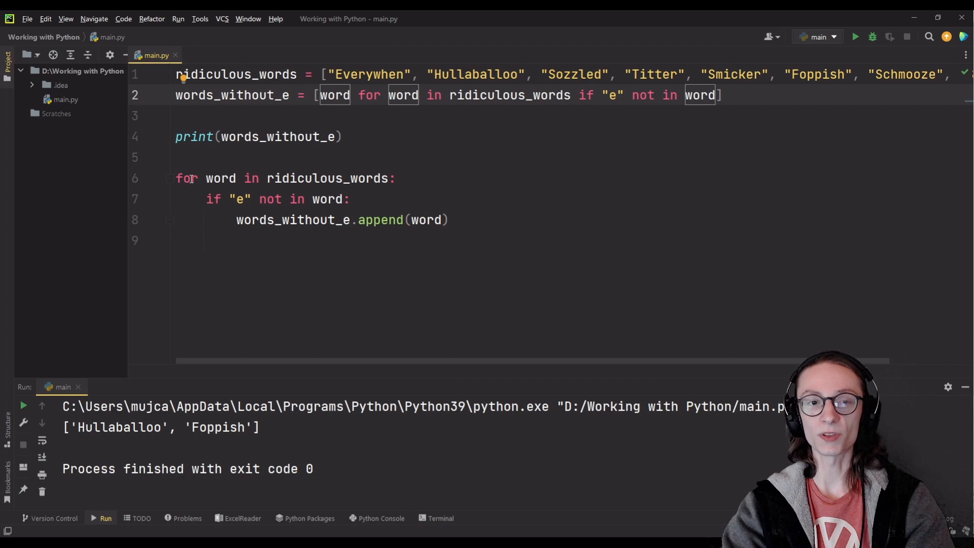
left_click(509, 94)
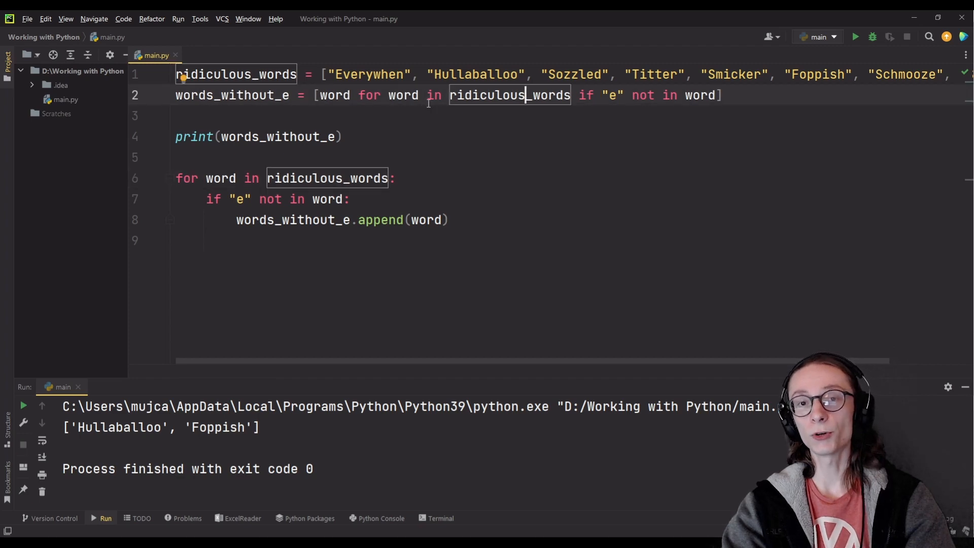
mouse_move(608, 151)
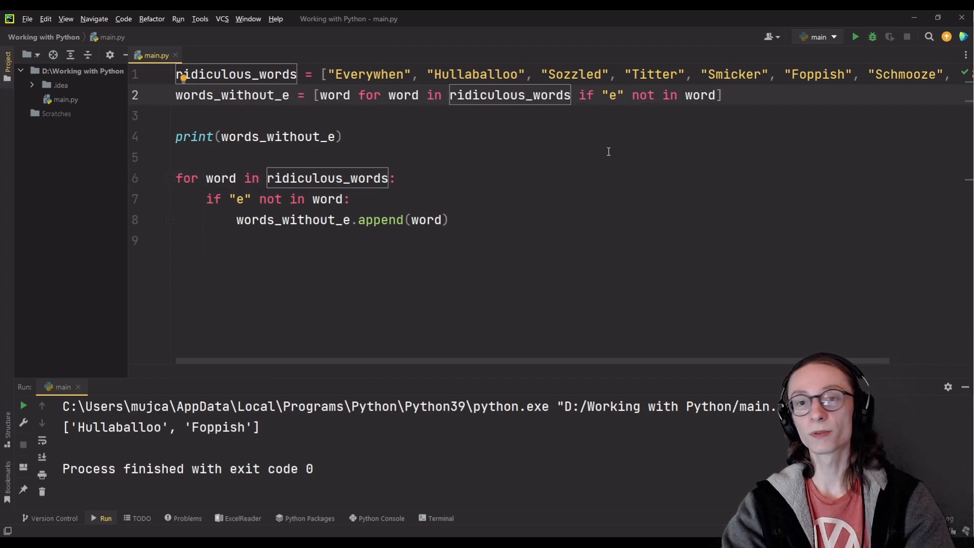
left_click(583, 94)
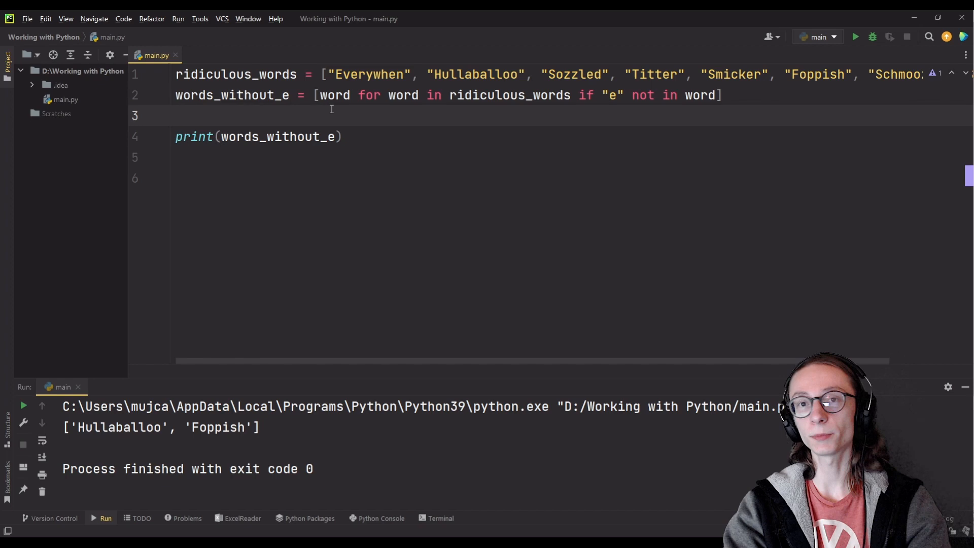
mouse_move(432, 126)
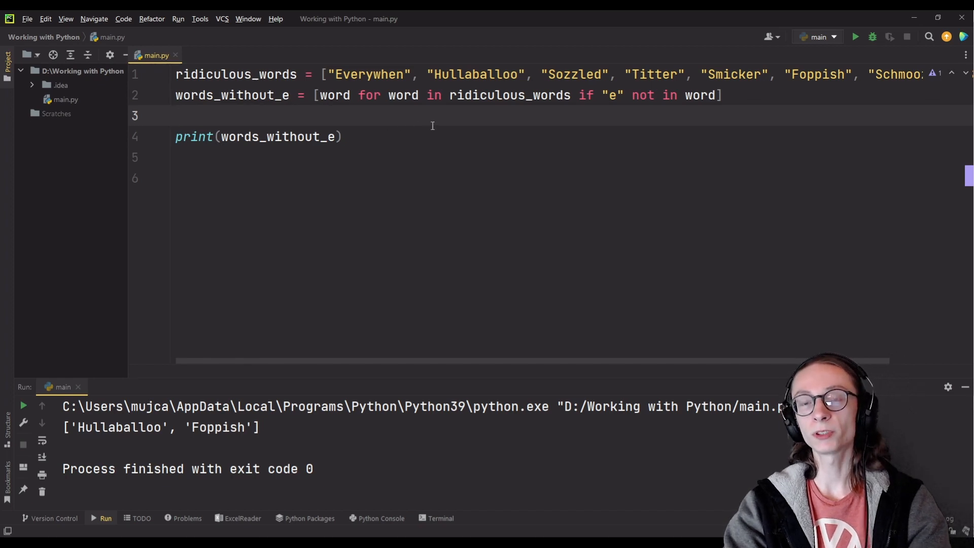
Change the comprehension's output expression to len(word), so it collects lengths [11, 7].
left_click(180, 115)
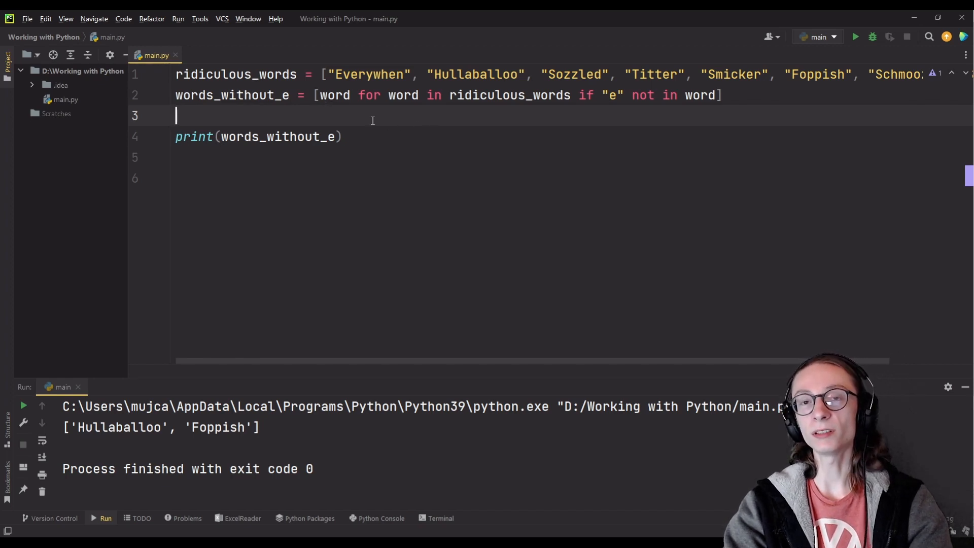
mouse_move(319, 95)
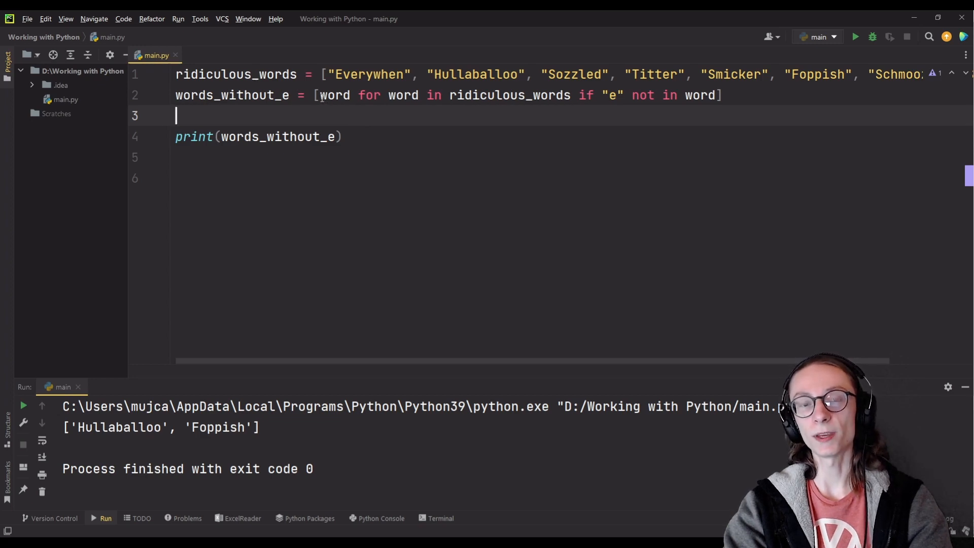
type("len(word)")
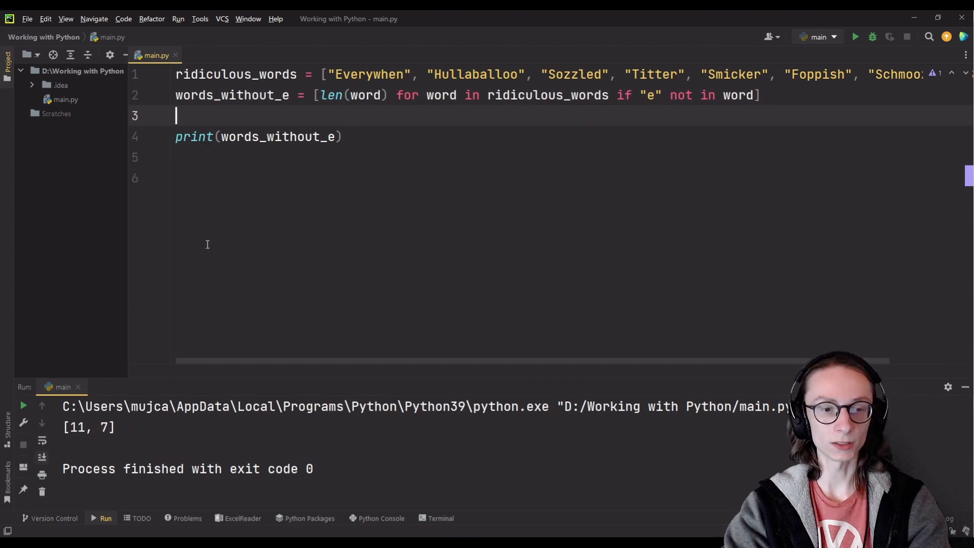
mouse_move(437, 155)
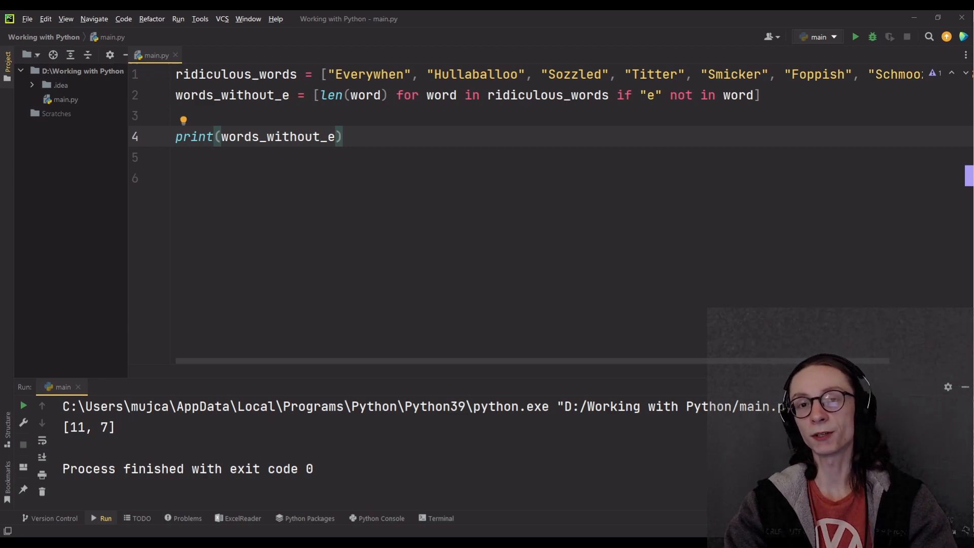
left_click(388, 95)
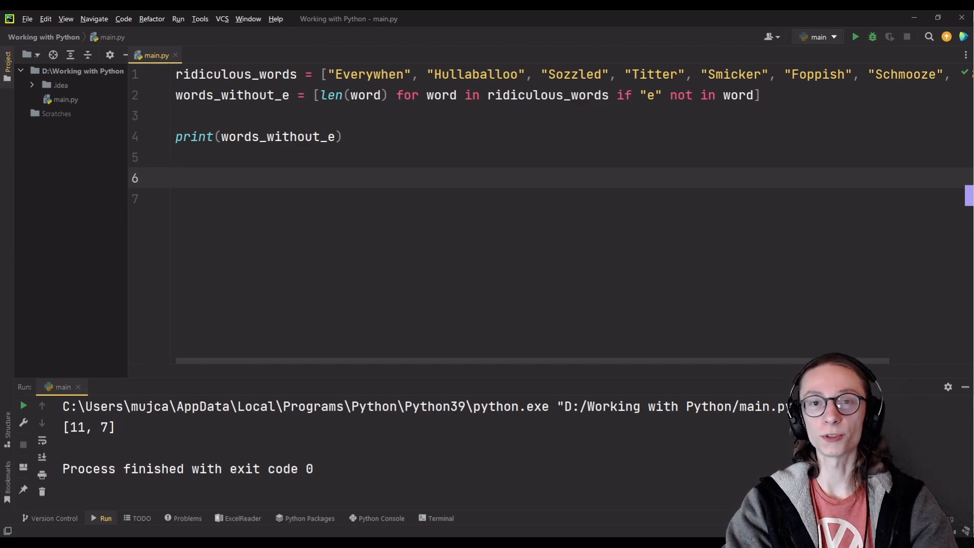
Define add_word(word) returning word + "text".
type("def add_word(word):")
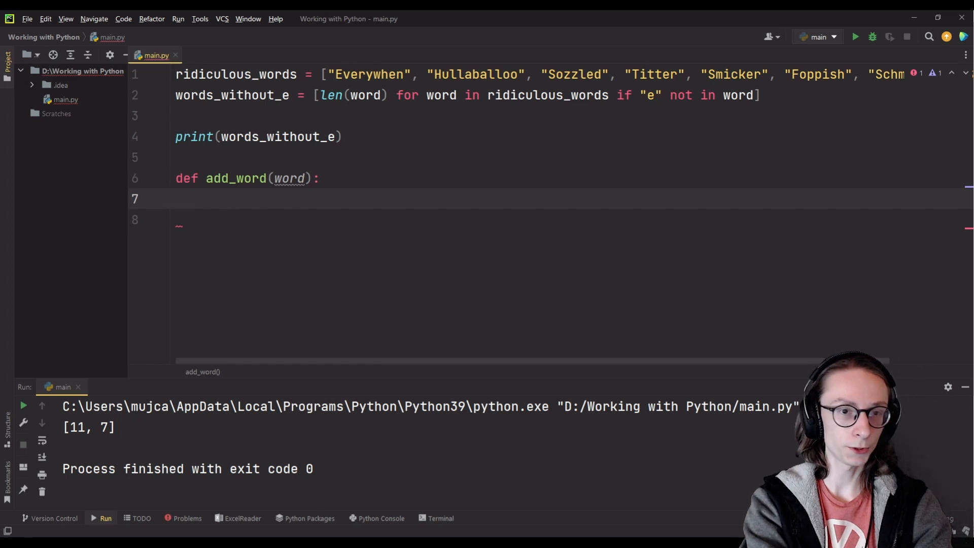
type("return")
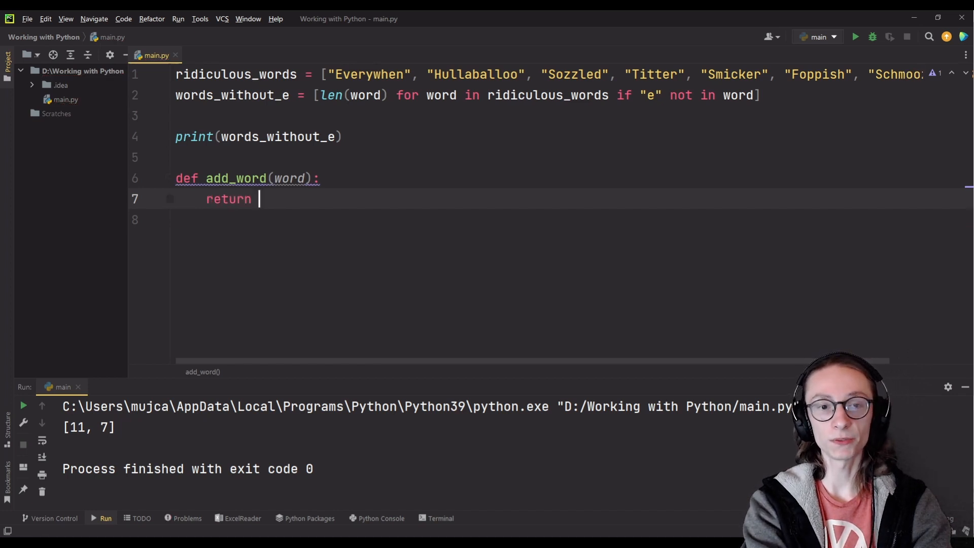
type("word + \"text\"")
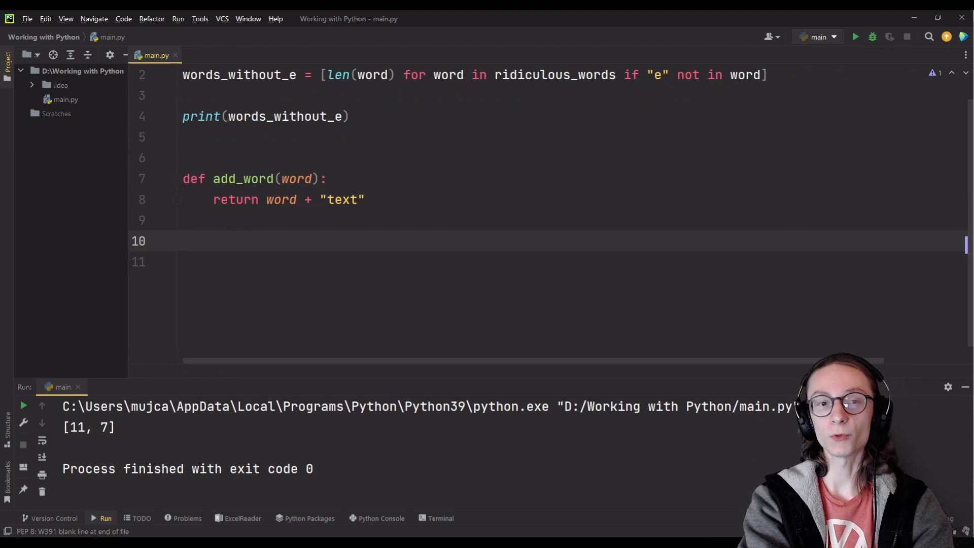
Assign new_words = map(add_word, ridiculous_words) below the function.
type("new")
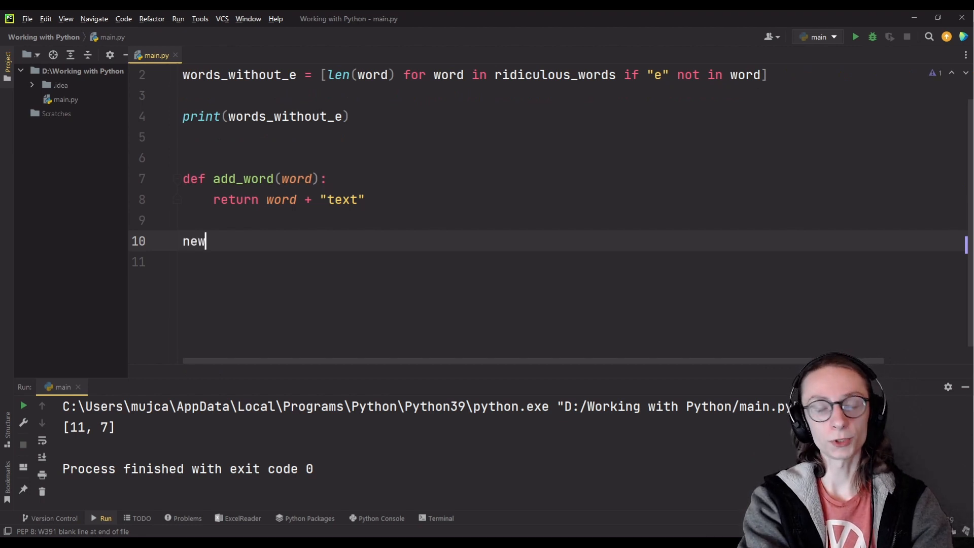
type("_")
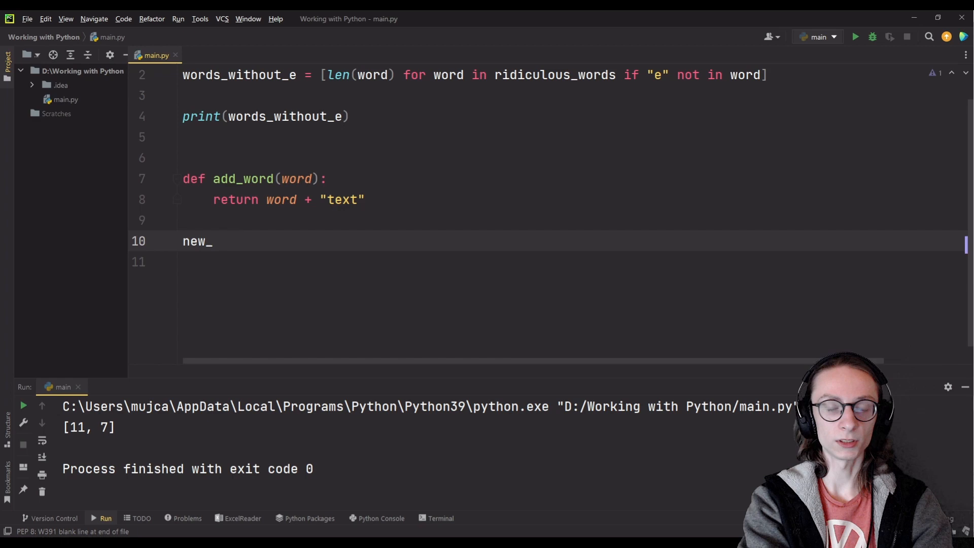
type("words =")
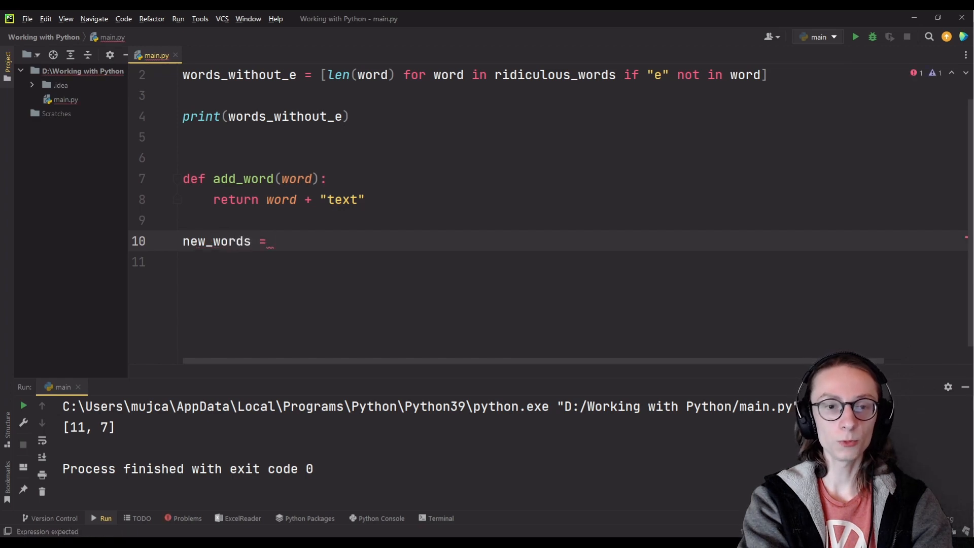
type("map")
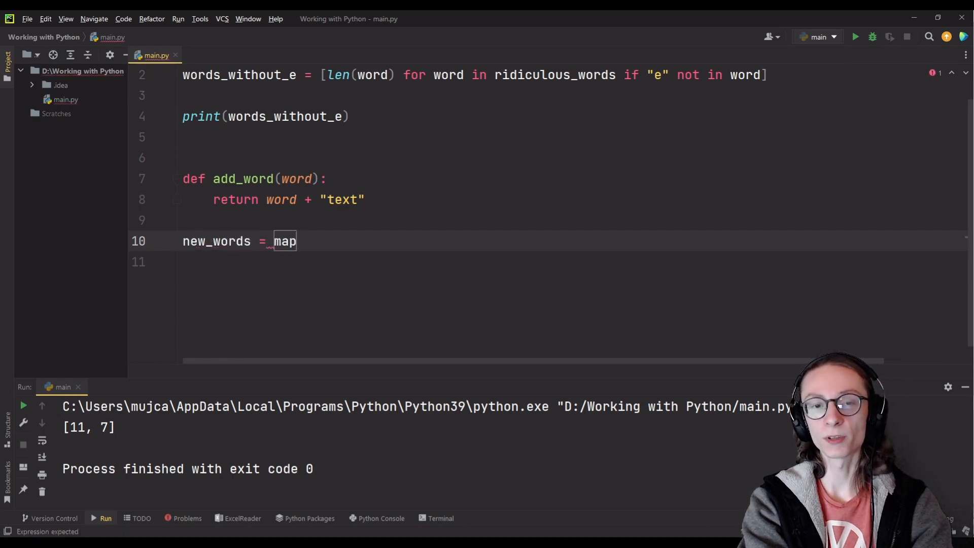
type("()")
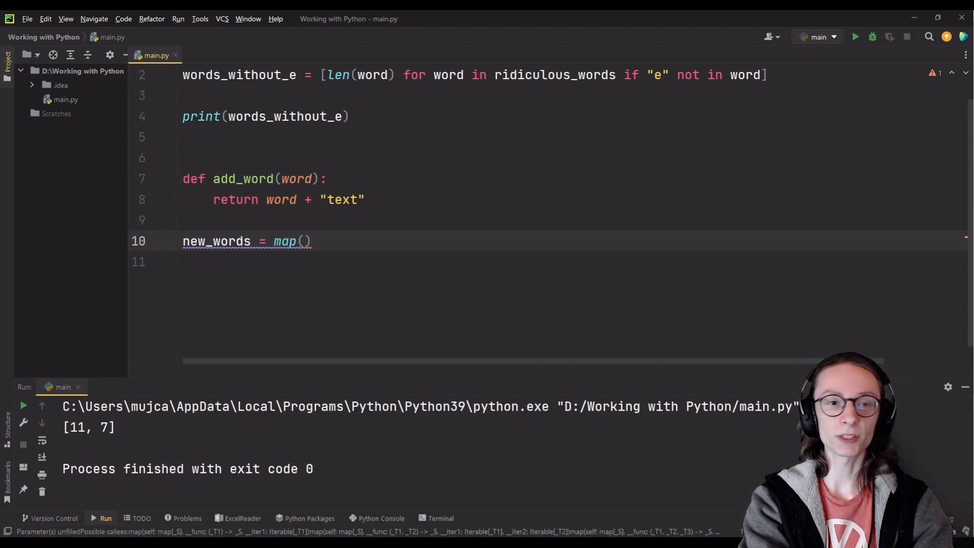
type("add_word,")
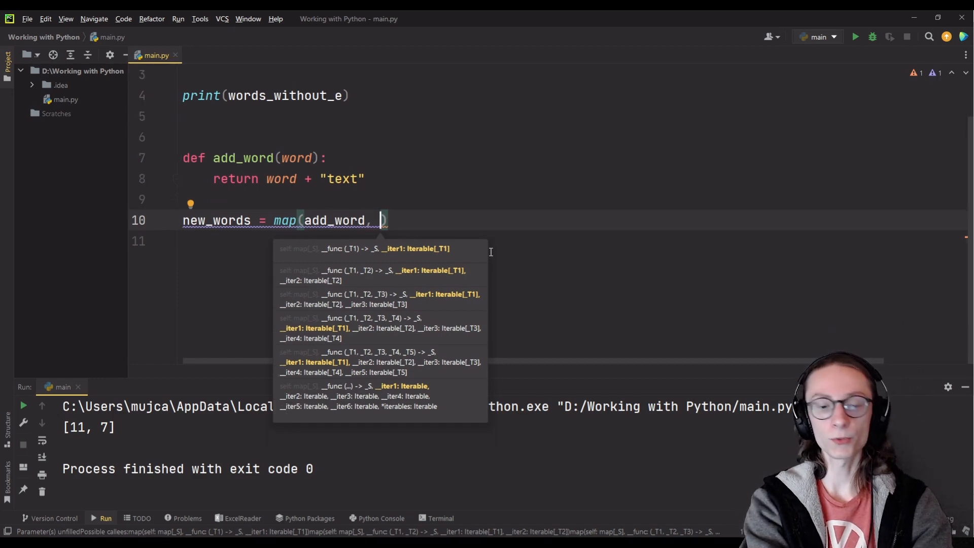
type("ridiculous_words")
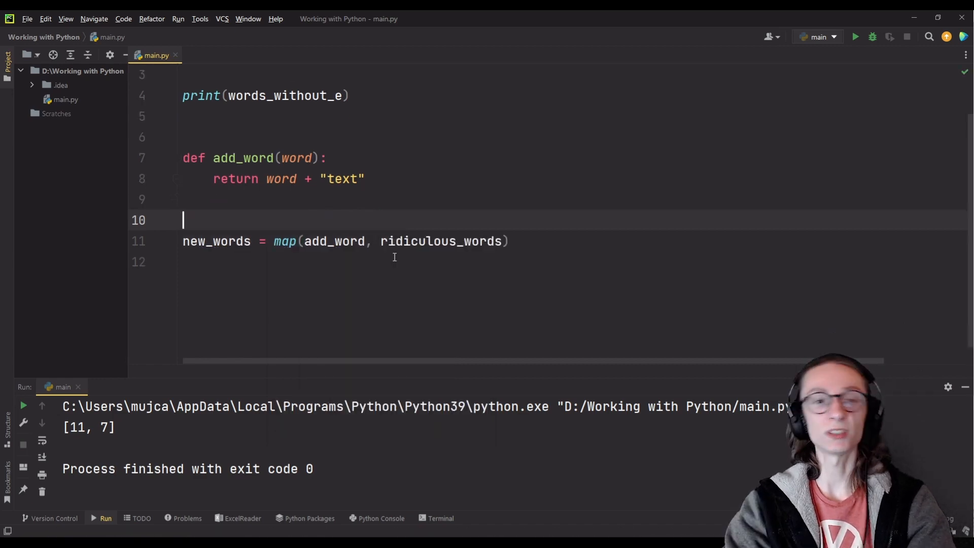
left_click(341, 241)
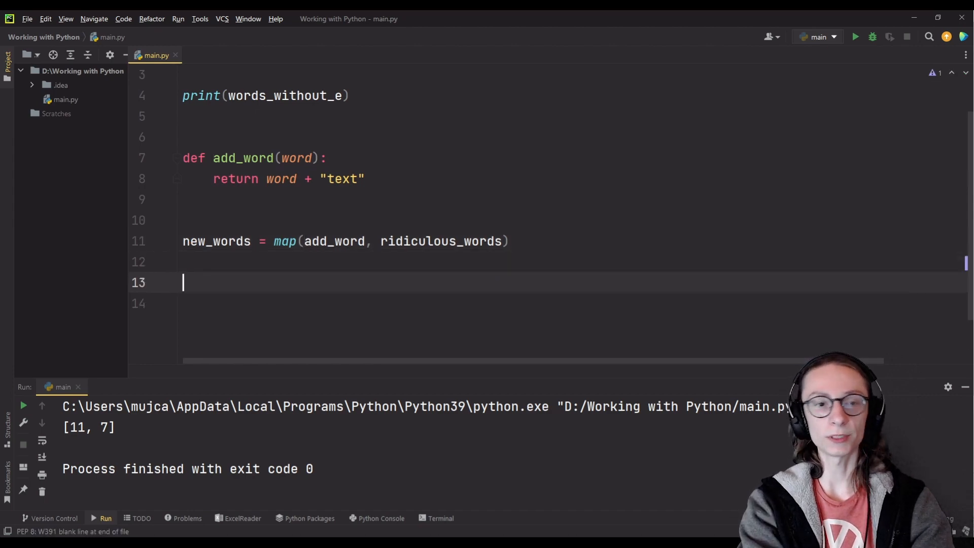
Print new_words, then convert it with new_words = list(new_words) and print again.
type("print(new_words)")
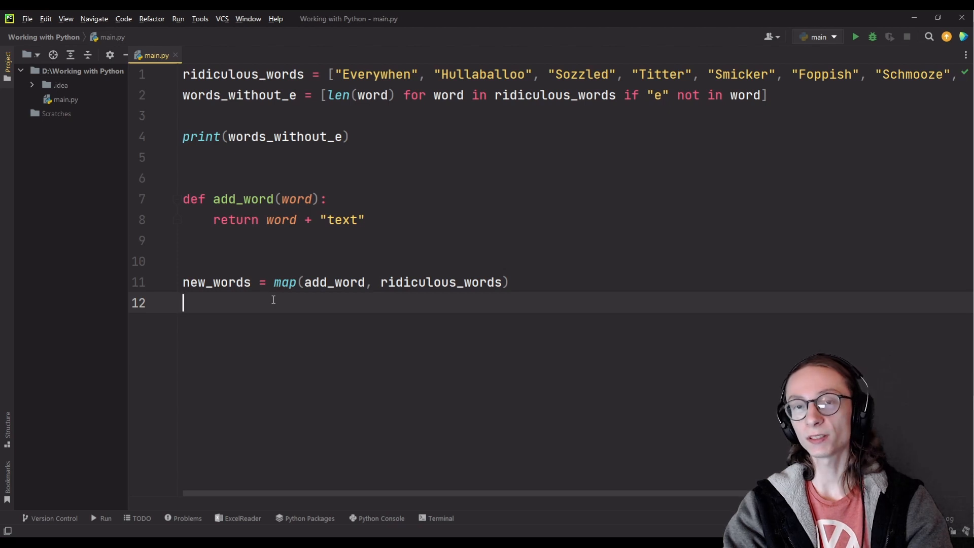
mouse_move(253, 288)
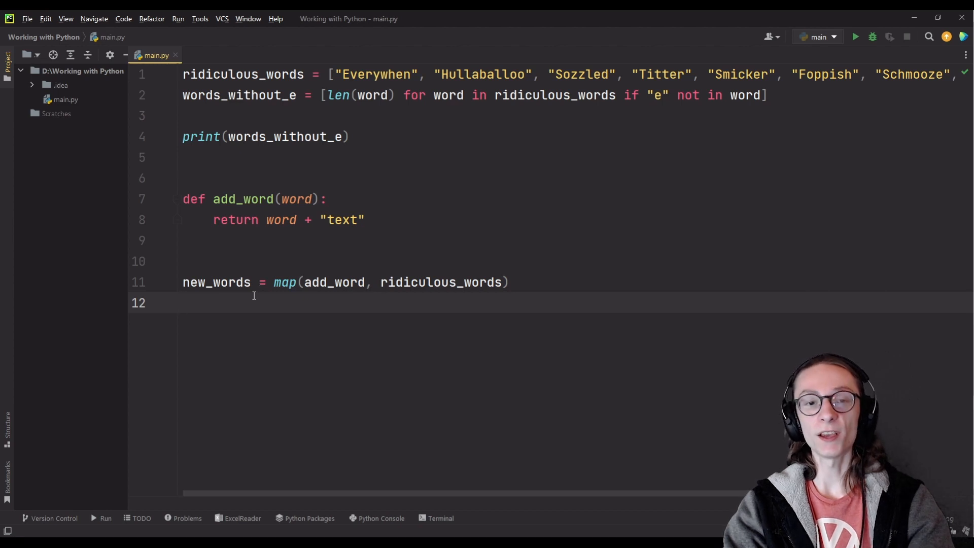
type("new_words = list(new_words)")
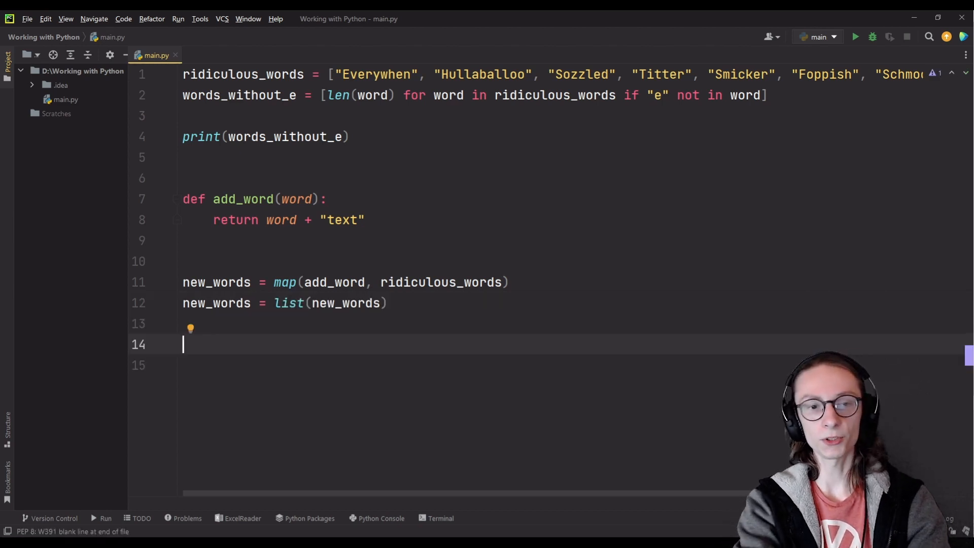
type("print(")
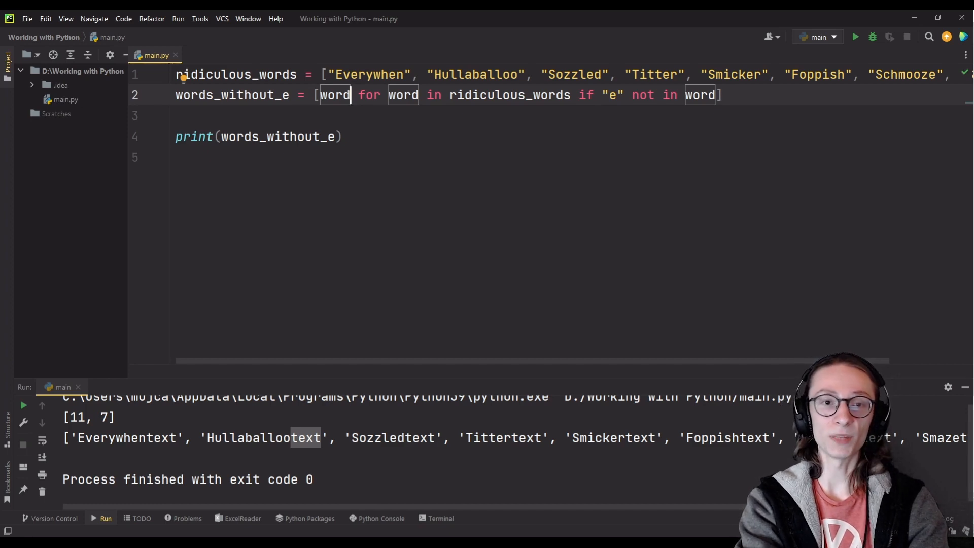
Change the comprehension expression to word+"text" and run, printing ['Hullaballootext', 'Foppishtext'].
type("+\"text\"")
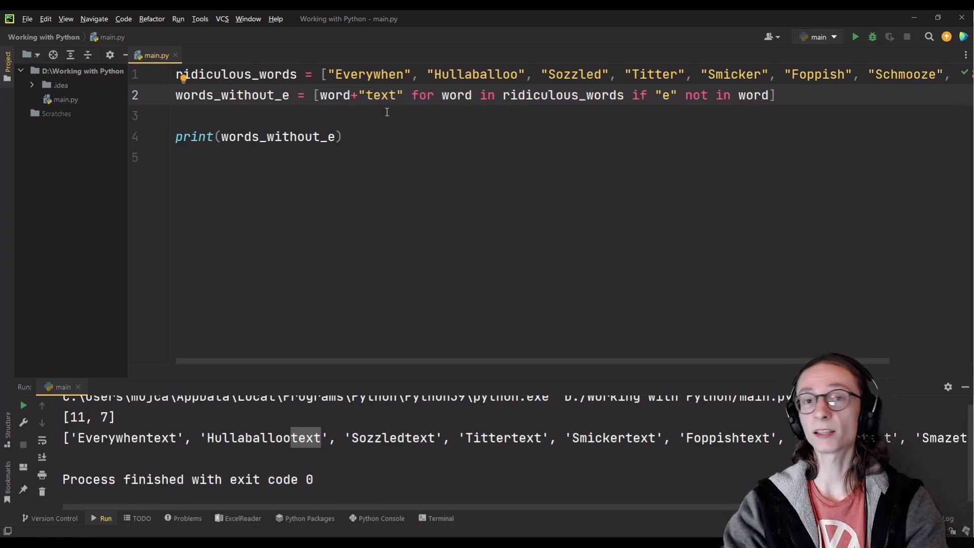
left_click(639, 95)
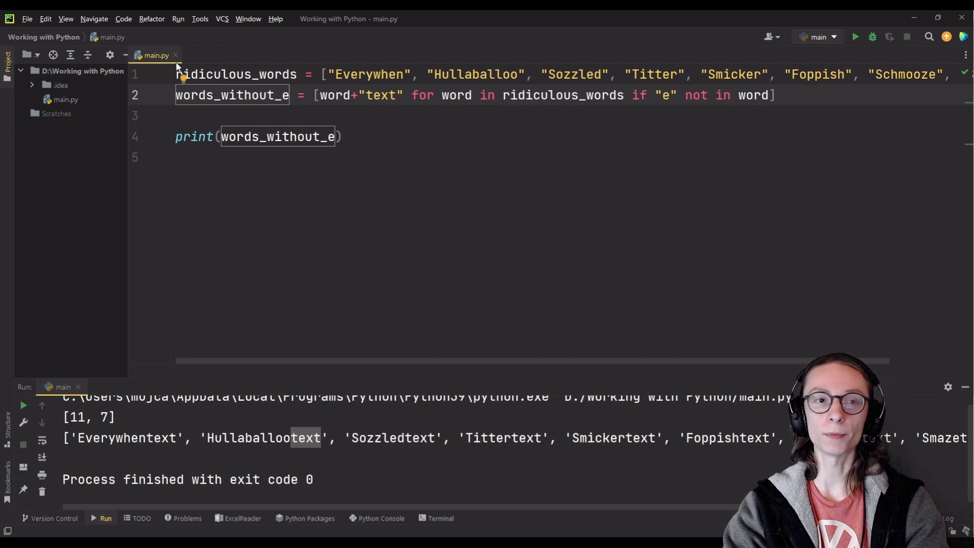
left_click(855, 37)
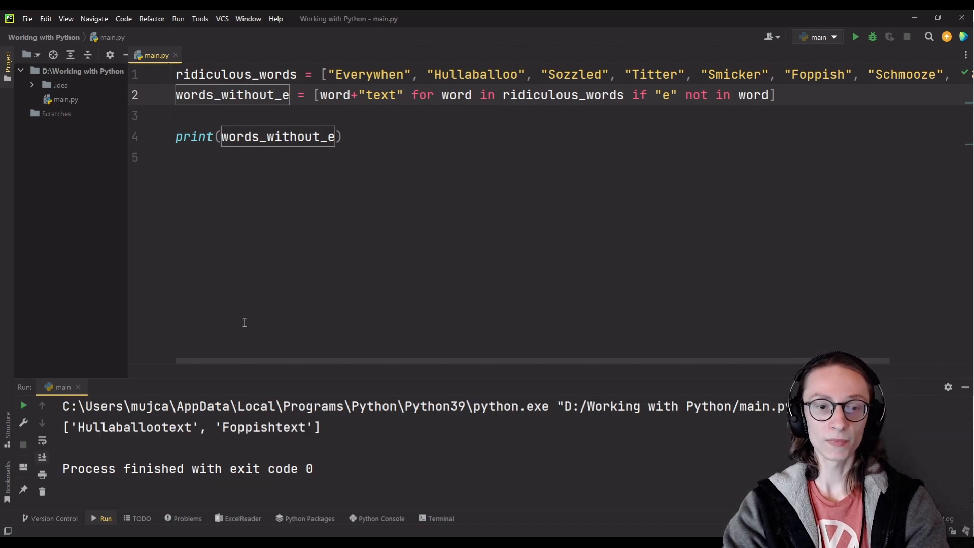